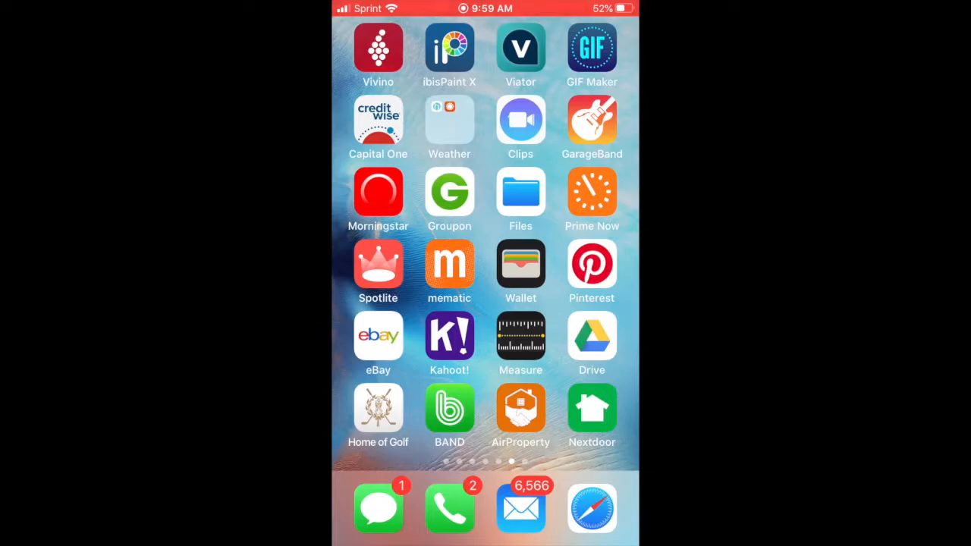
# Step: Open Google Drive, scroll the DCMB Articulations folder and show actions for Articulation 2 99%.MOV
pyautogui.click(592, 336)
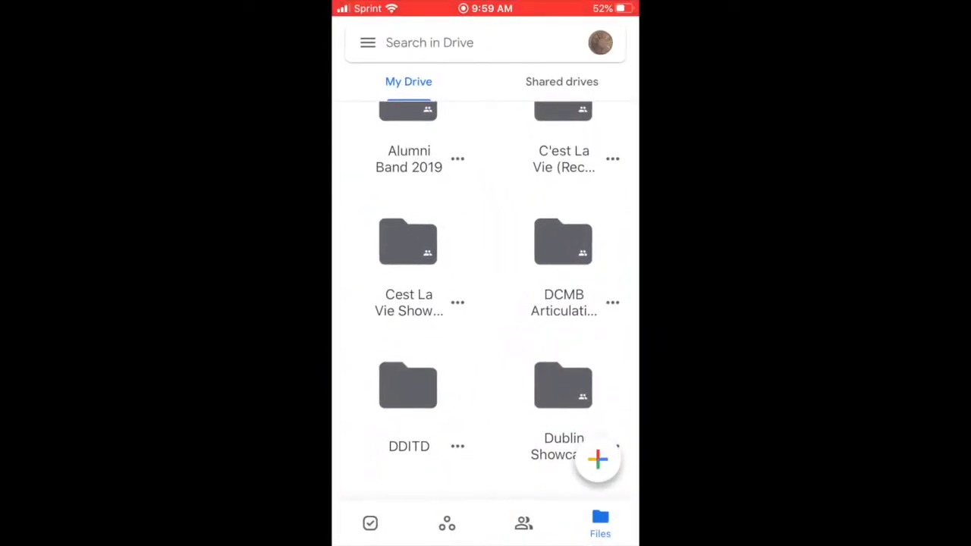
pyautogui.scroll(3)
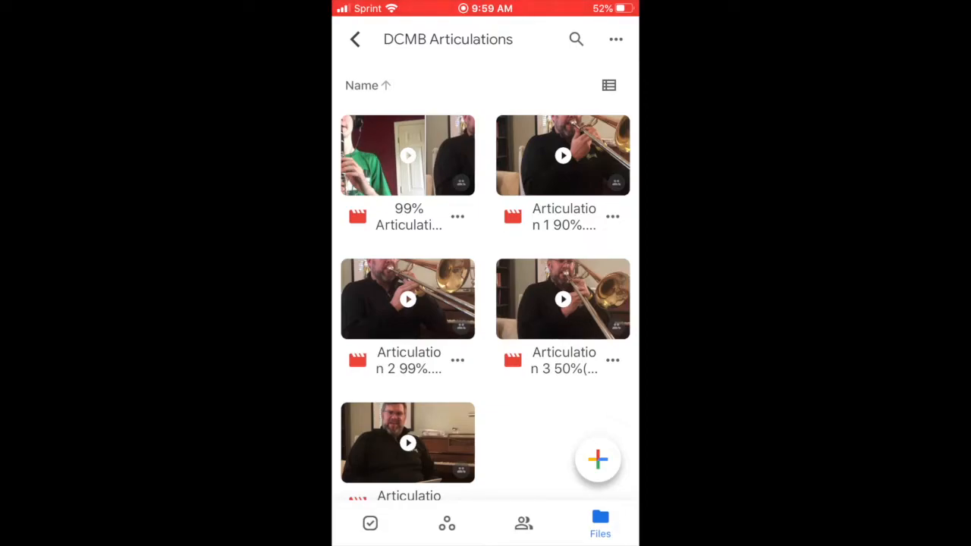
pyautogui.click(458, 360)
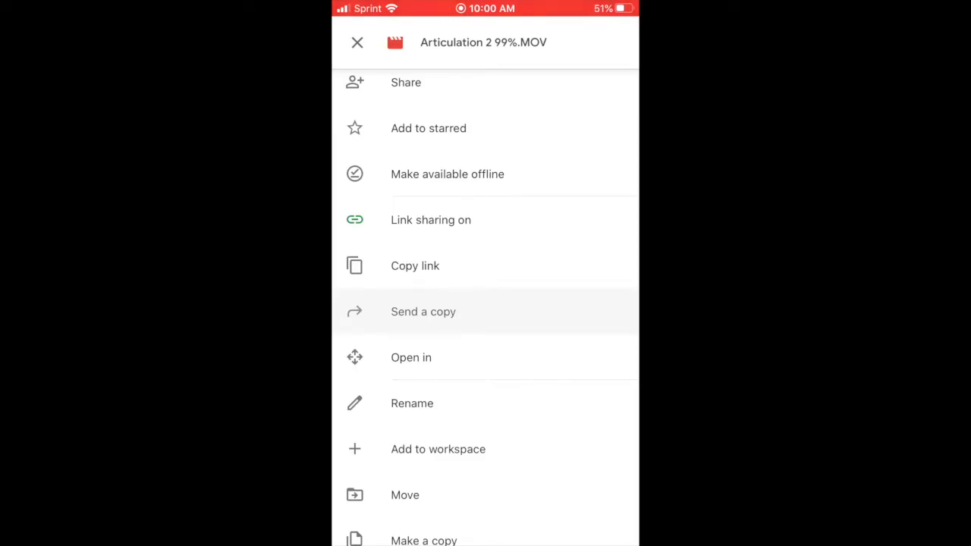
# Step: Send a copy of Articulation 2 99%.MOV and save the video to the phone
pyautogui.click(423, 311)
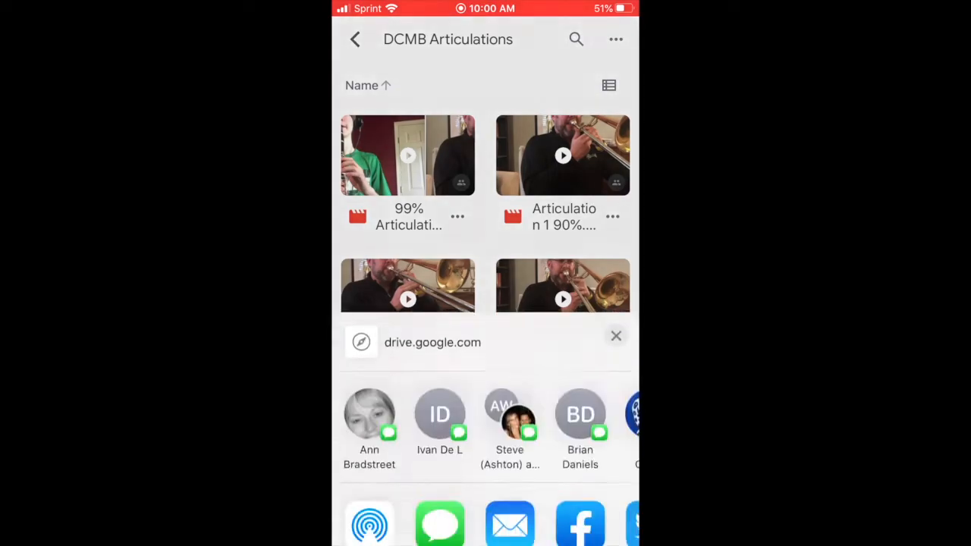
pyautogui.click(617, 336)
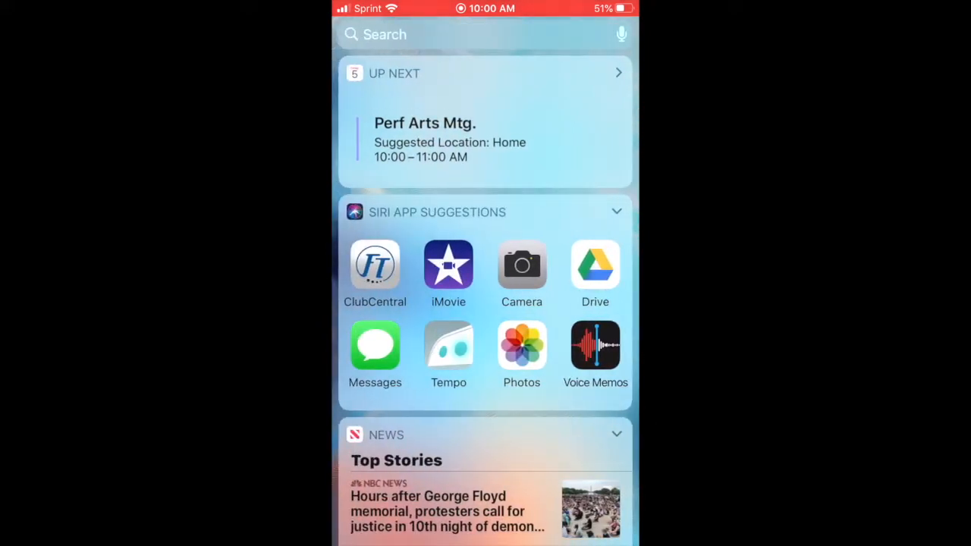
# Step: Launch iMovie and create a new movie project, My Movie 4, from the trombone clip
pyautogui.click(449, 266)
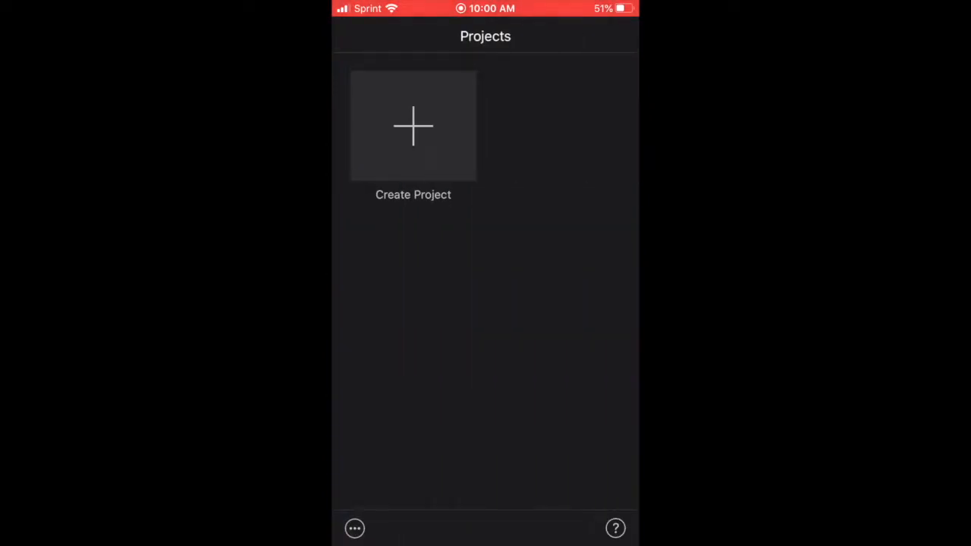
pyautogui.click(413, 125)
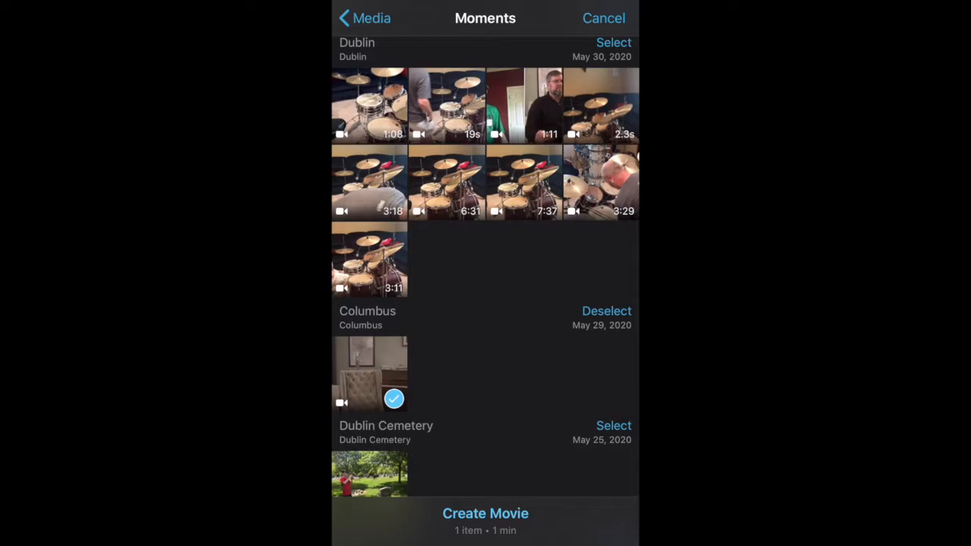
pyautogui.click(485, 514)
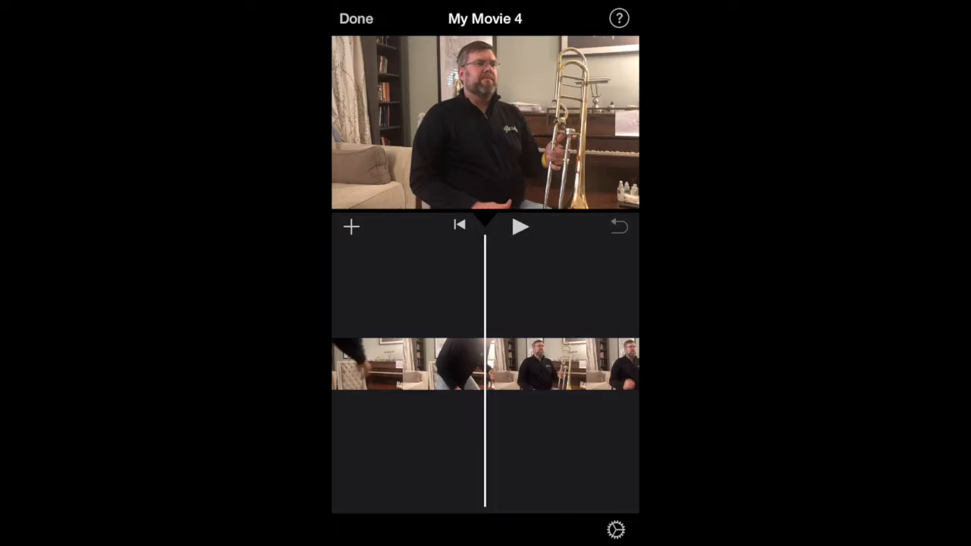
# Step: Add the 24-second selfie video from Recently Added as a split screen beside the trombone clip
pyautogui.click(351, 226)
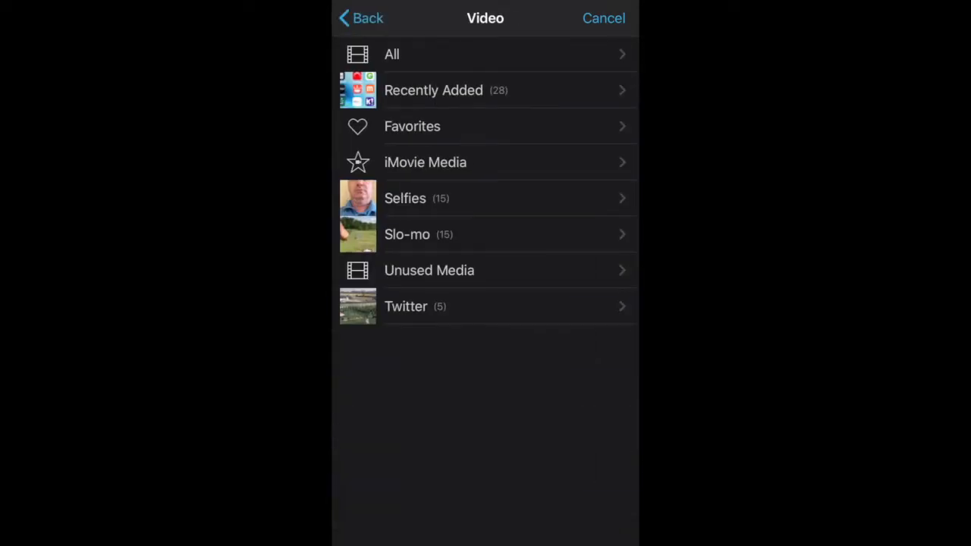
pyautogui.click(485, 90)
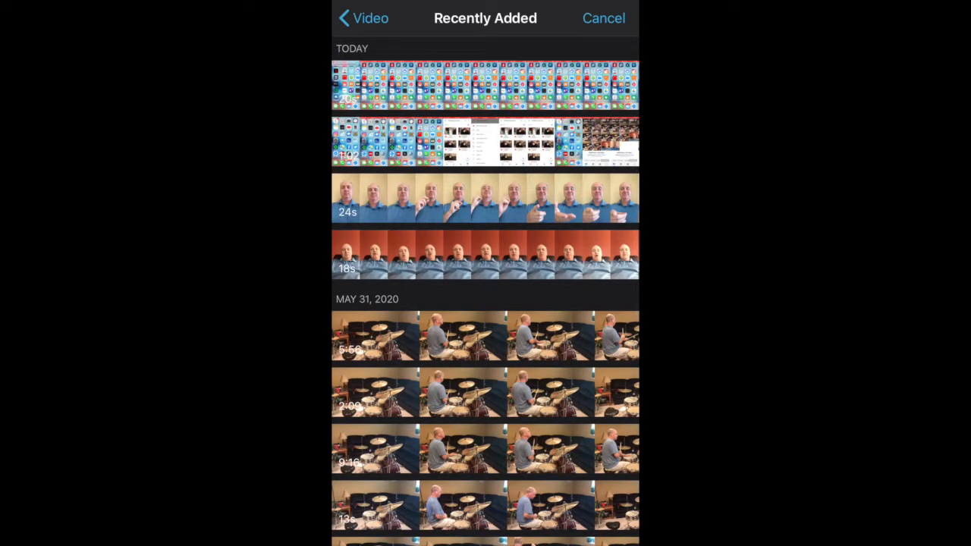
pyautogui.click(485, 197)
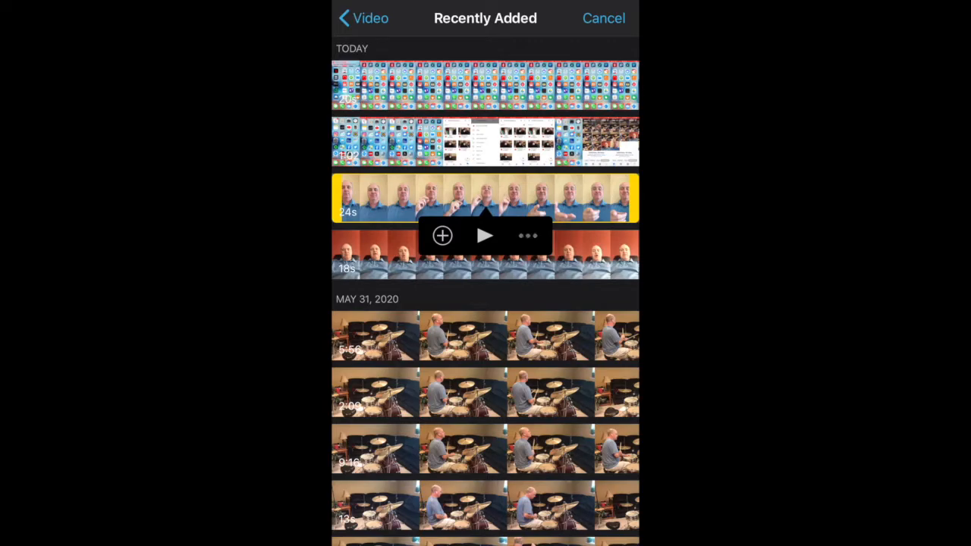
pyautogui.click(441, 235)
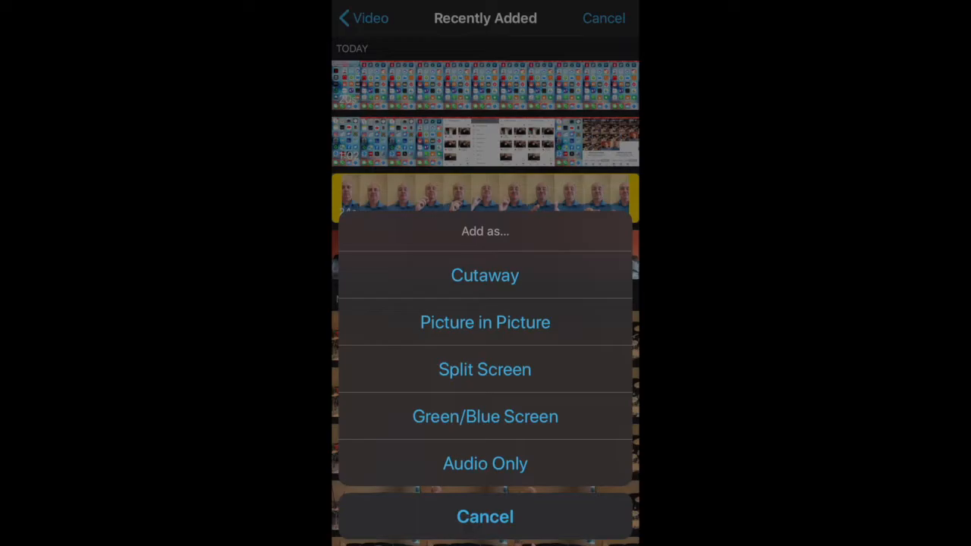
pyautogui.click(485, 517)
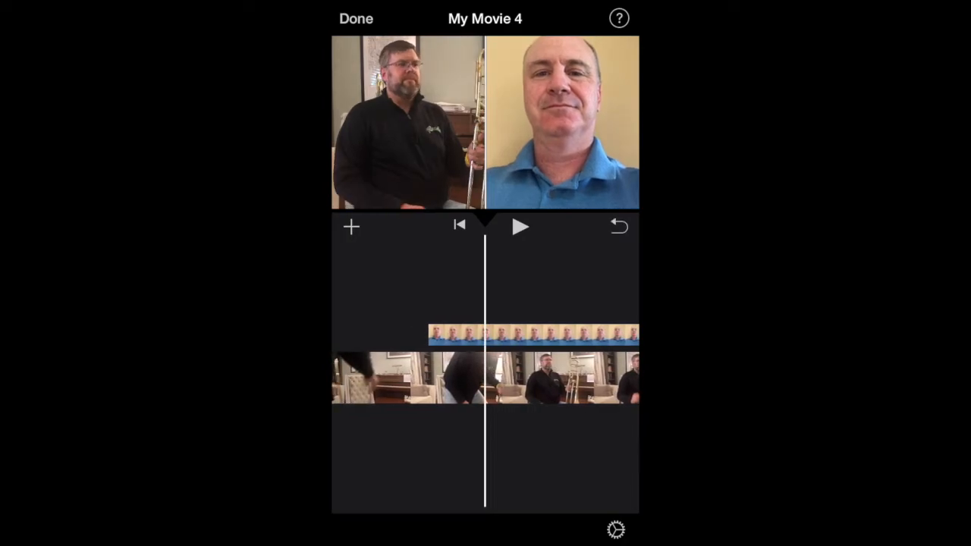
# Step: Drag the selfie split-screen clip earlier so it syncs with the trombone video
pyautogui.moveTo(486, 375); pyautogui.dragTo(577, 376)
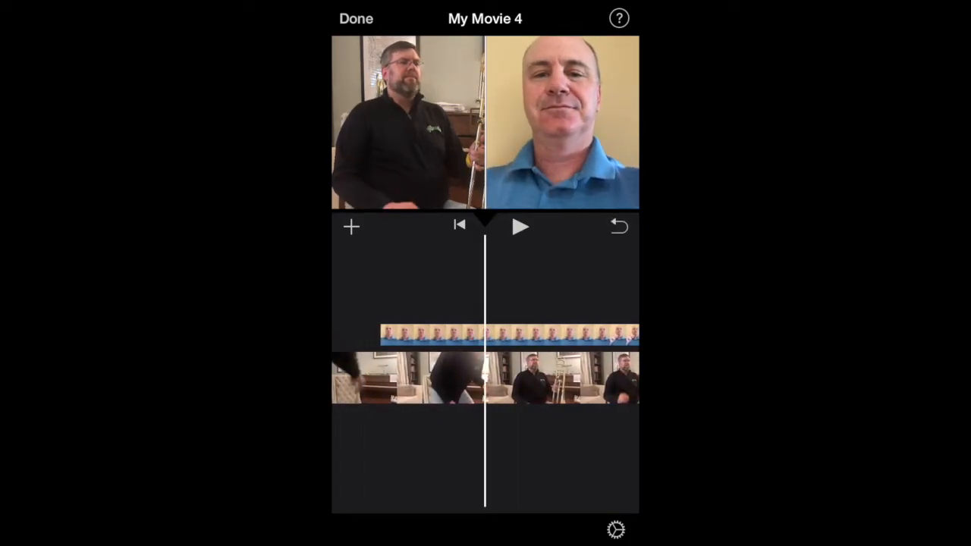
# Step: Set the selfie clip's volume to 121% and the trombone clip's to 77%, then rewind the movie
pyautogui.click(508, 335)
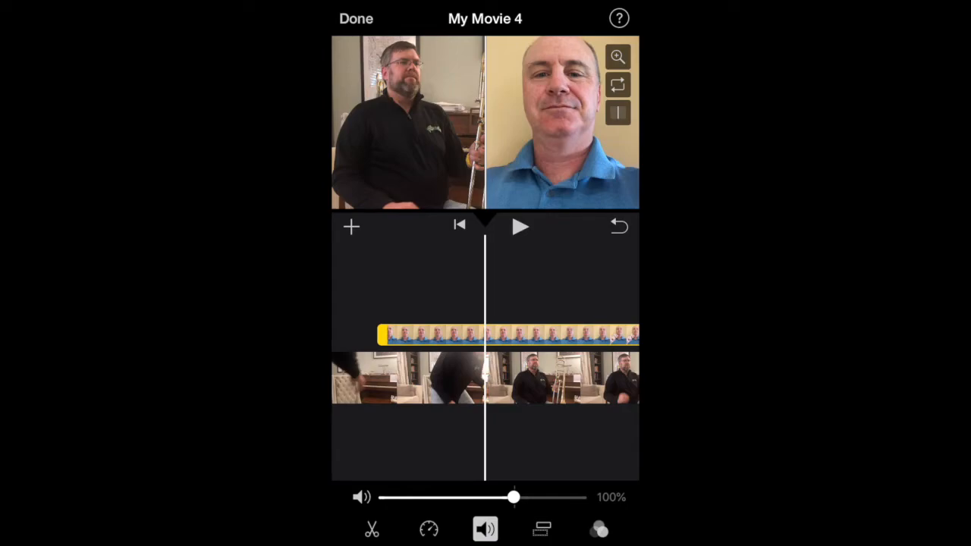
pyautogui.moveTo(515, 497); pyautogui.dragTo(522, 497)
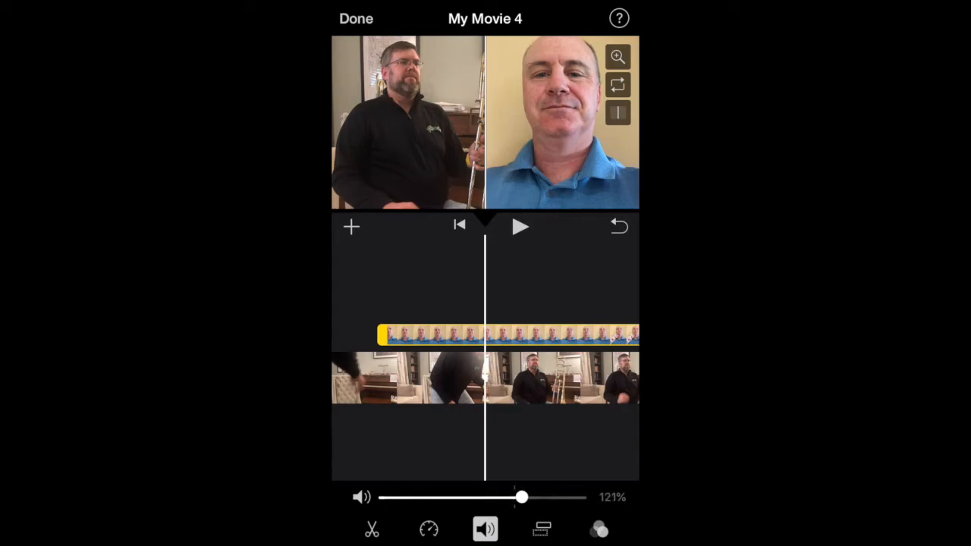
pyautogui.moveTo(521, 497); pyautogui.dragTo(514, 497)
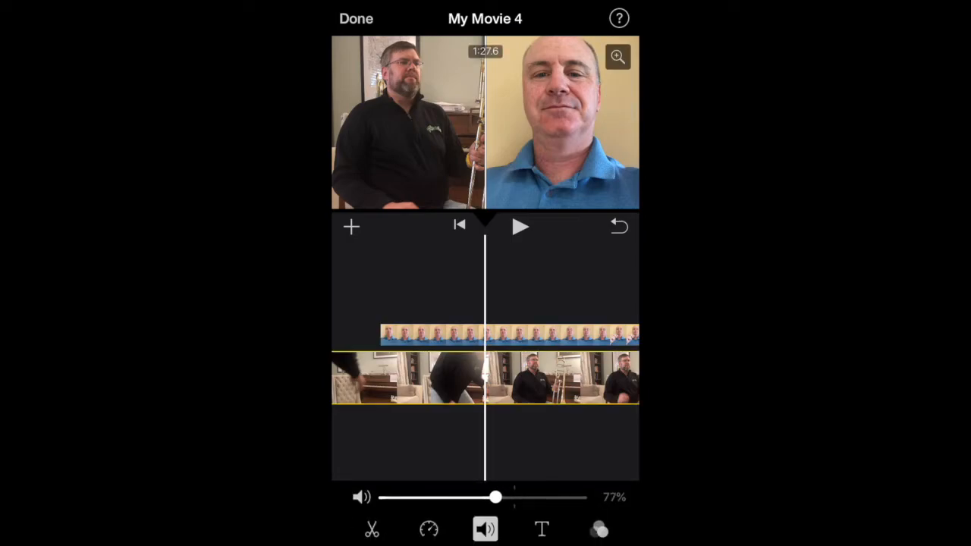
pyautogui.moveTo(496, 497); pyautogui.dragTo(514, 497)
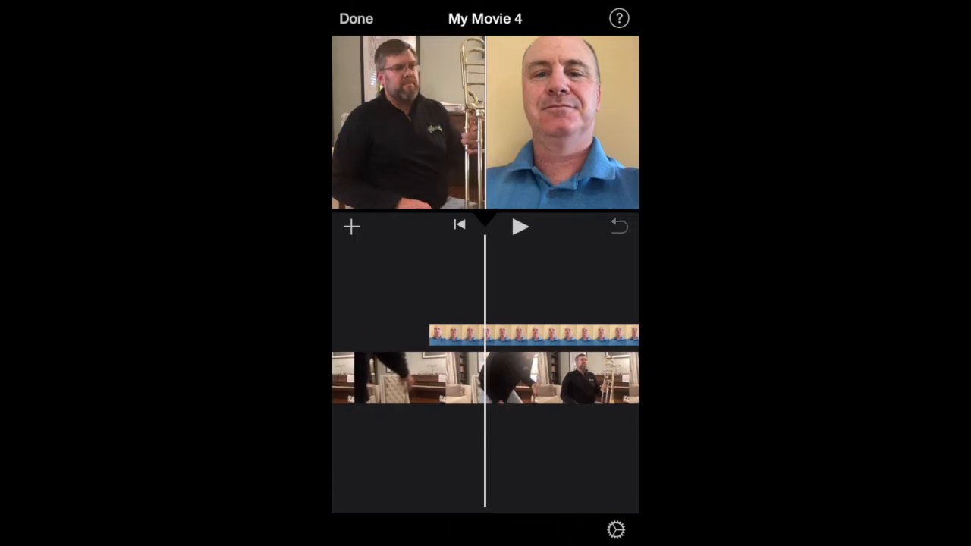
pyautogui.click(520, 226)
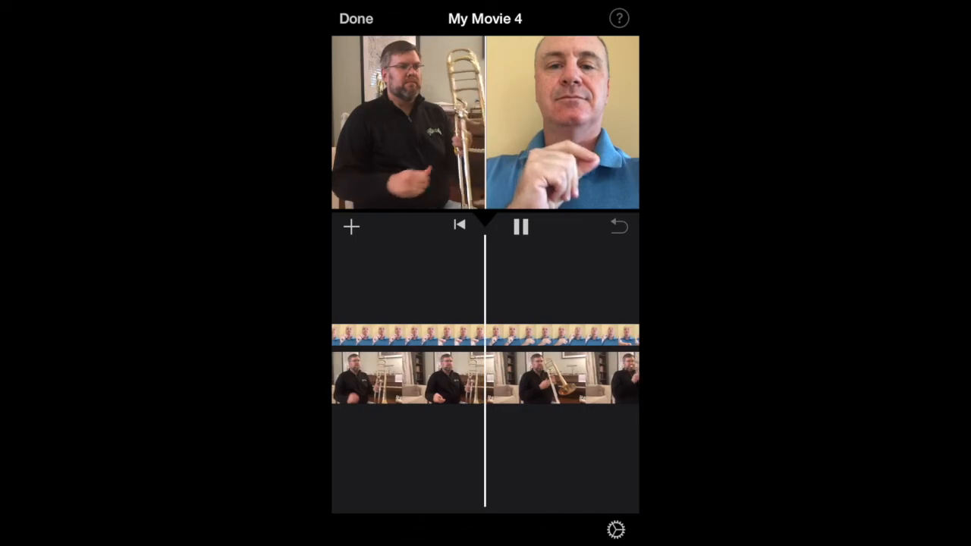
pyautogui.click(521, 226)
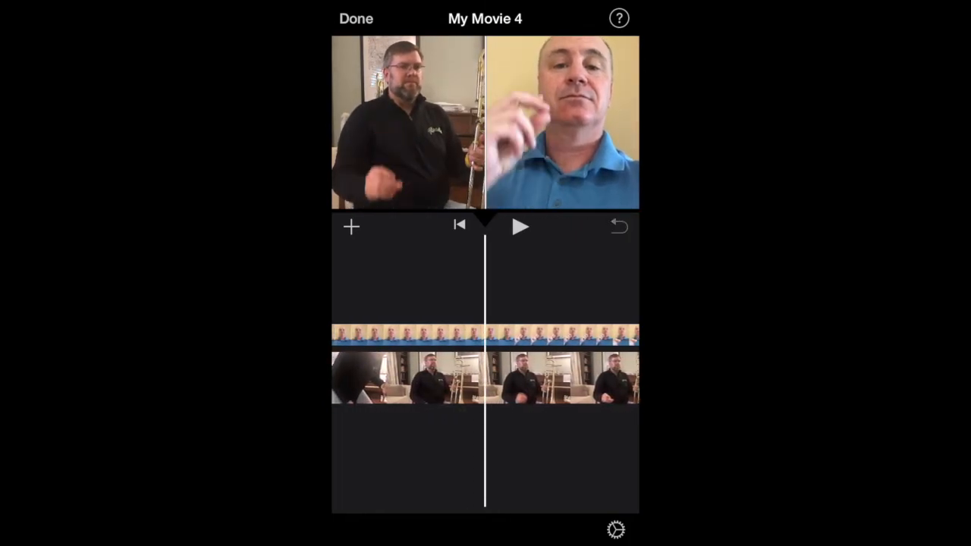
pyautogui.click(521, 226)
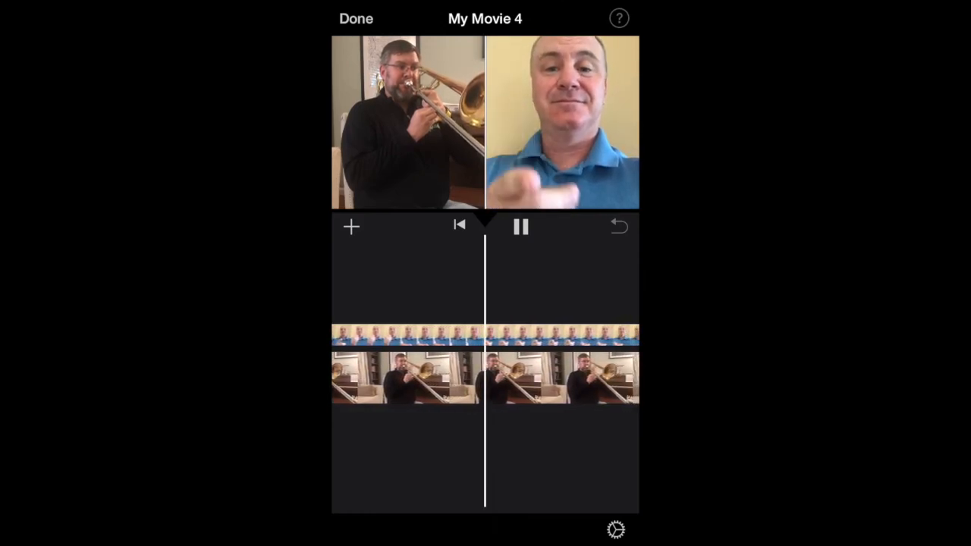
pyautogui.click(520, 226)
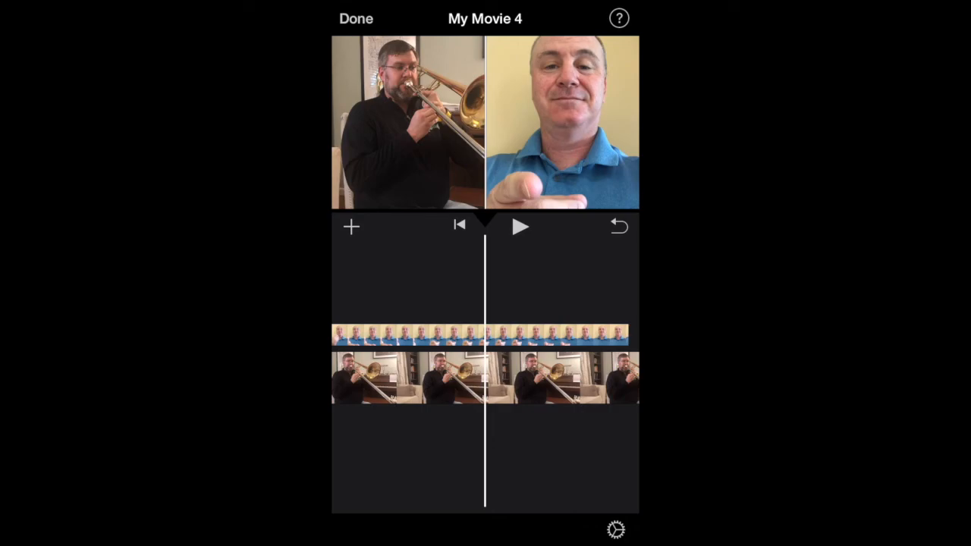